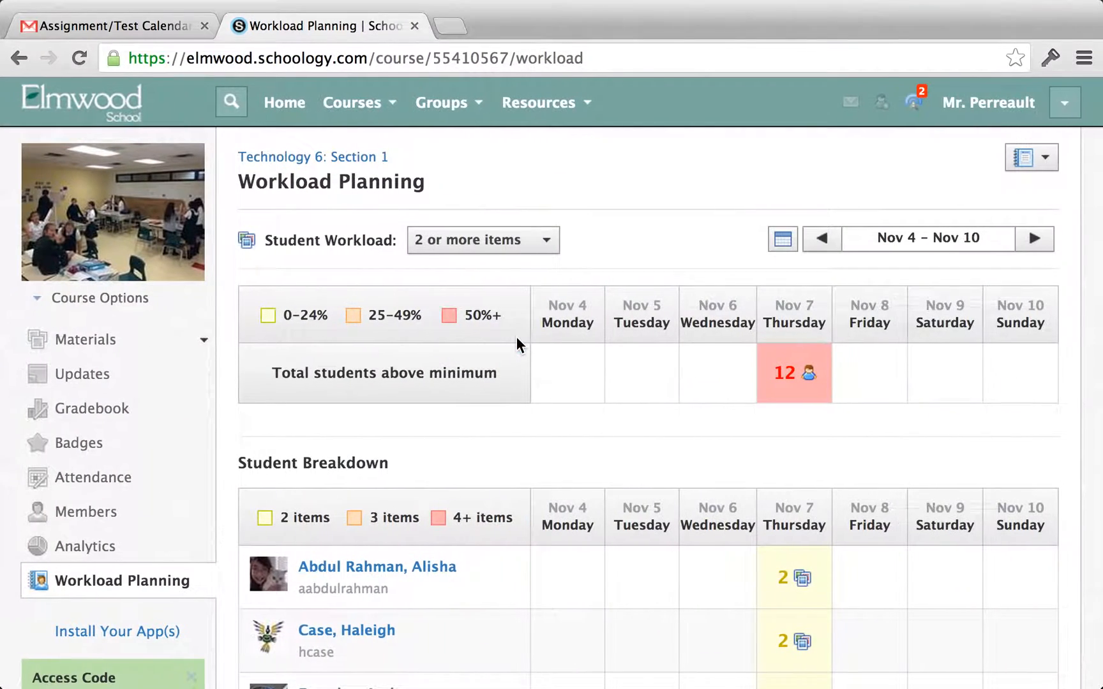
Open the Technology 6 Materials page and preview the Add Materials type list.
{"action": "left_click", "coordinate": [88, 339]}
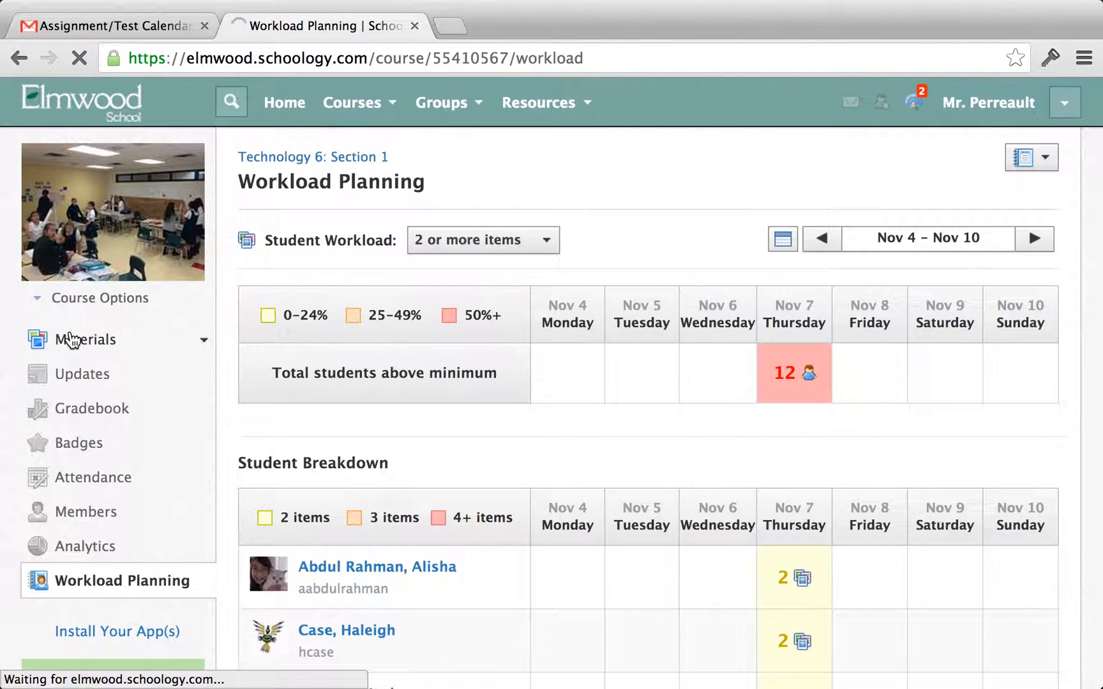
{"action": "left_click", "coordinate": [88, 339]}
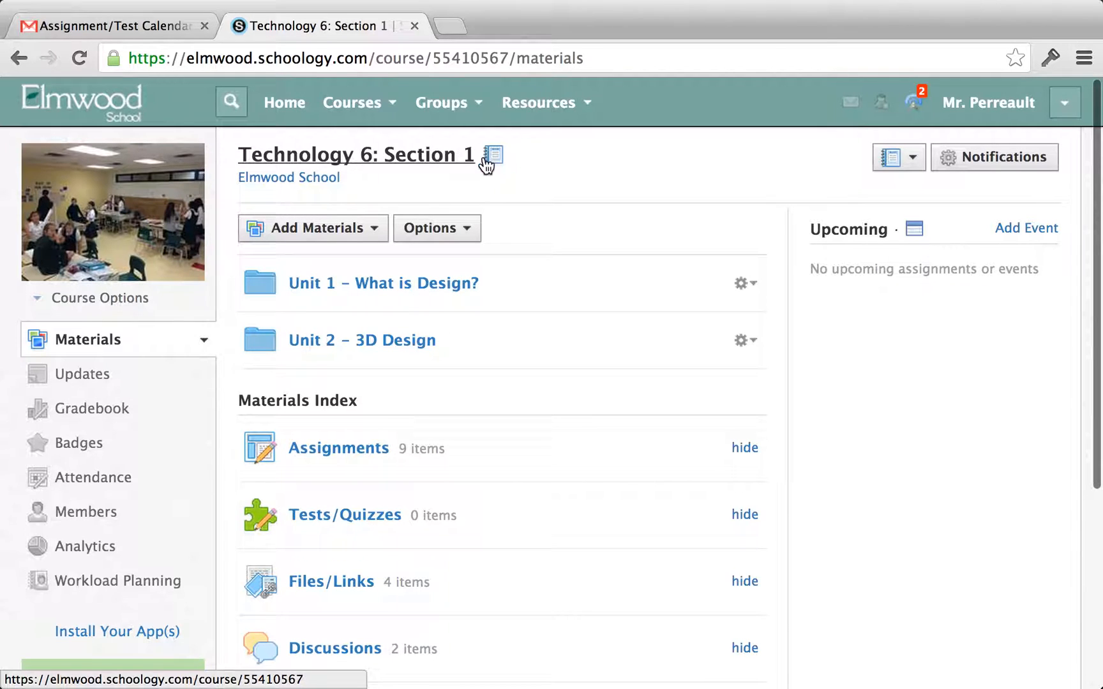
{"action": "left_click", "coordinate": [312, 228]}
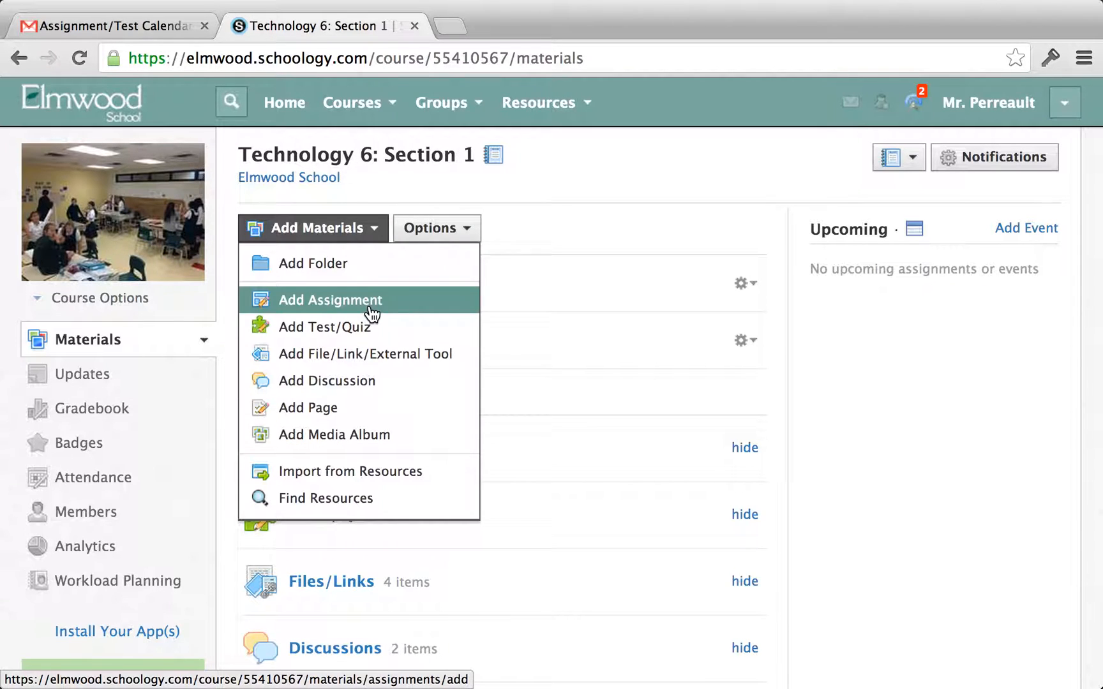
{"action": "mouse_move", "coordinate": [344, 308]}
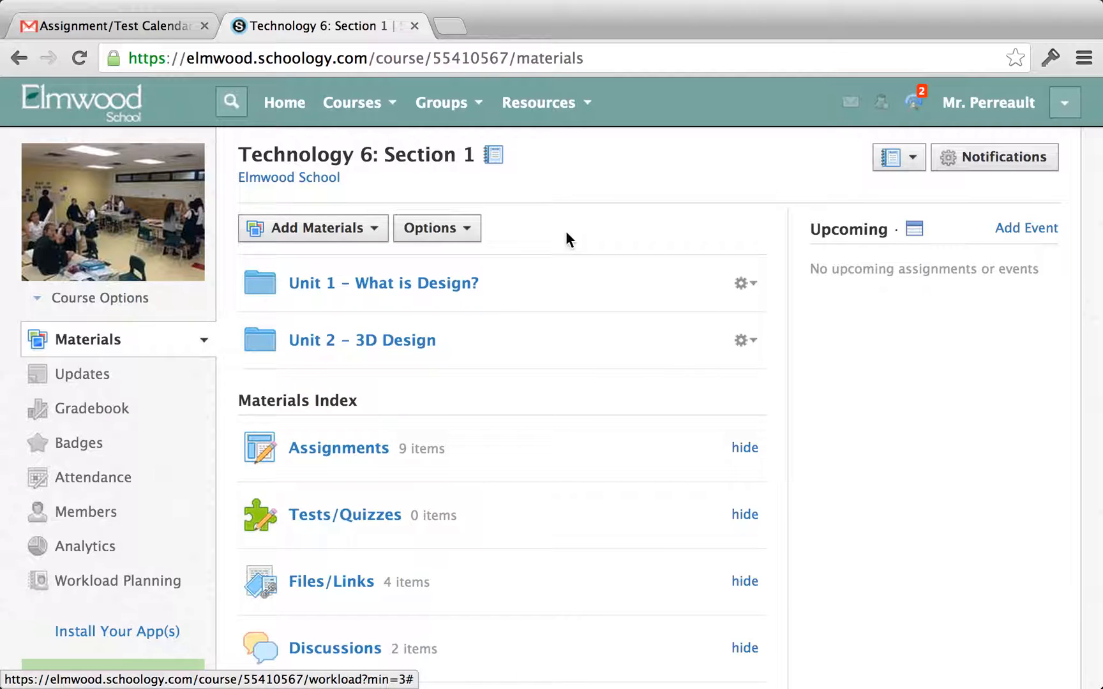
{"action": "left_click", "coordinate": [117, 580]}
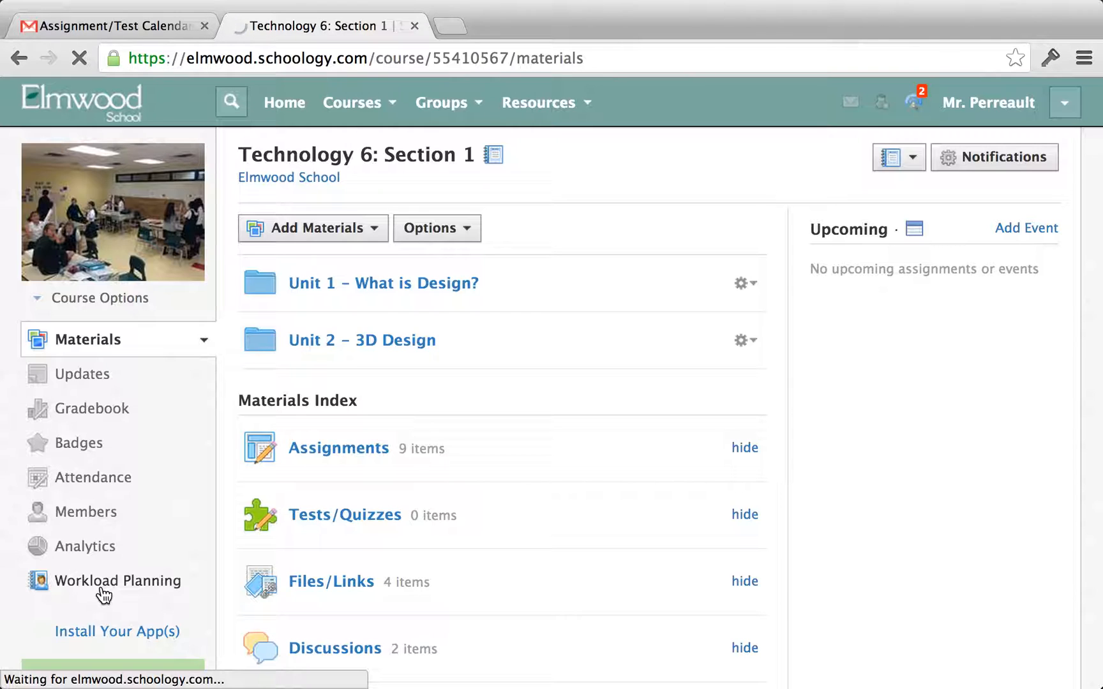
Return to Workload Planning and scroll through the Nov 4 – Nov 10 Student Breakdown.
{"action": "left_click", "coordinate": [120, 580]}
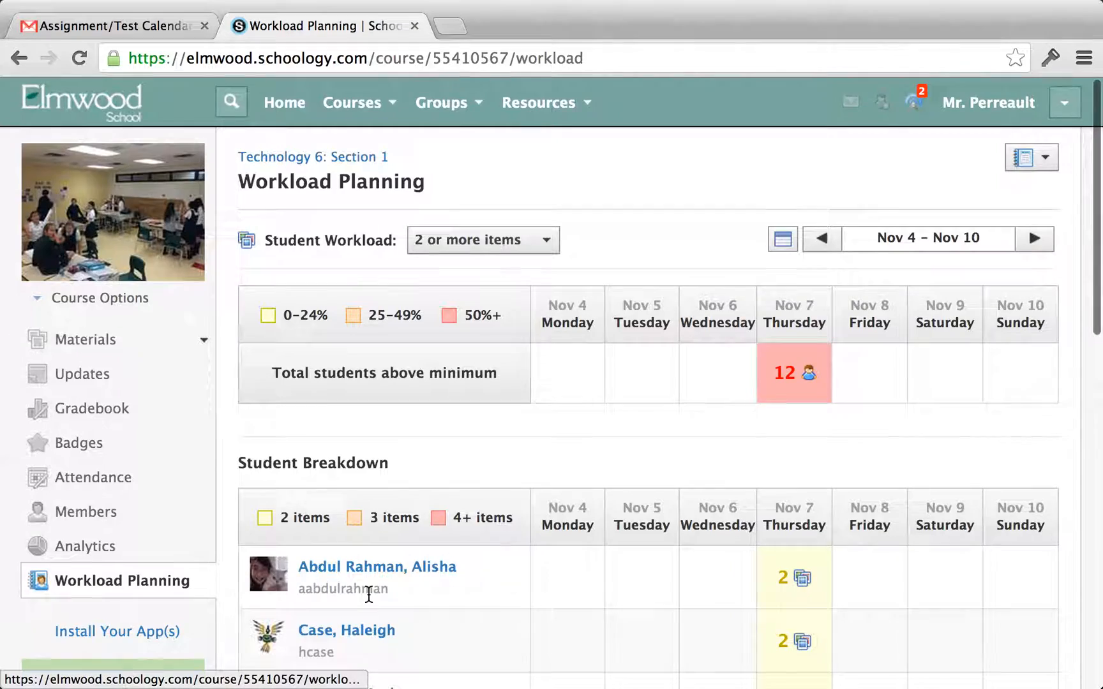
{"action": "scroll", "scroll_direction": "down", "scroll_amount": 3}
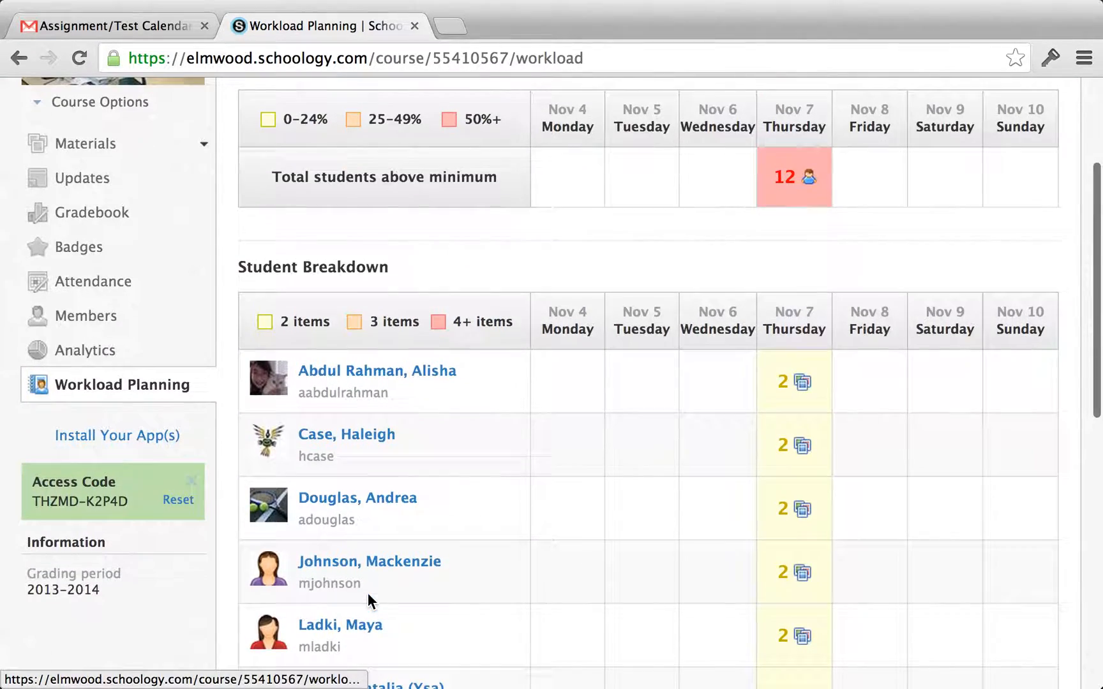
{"action": "scroll", "scroll_direction": "down", "scroll_amount": 3}
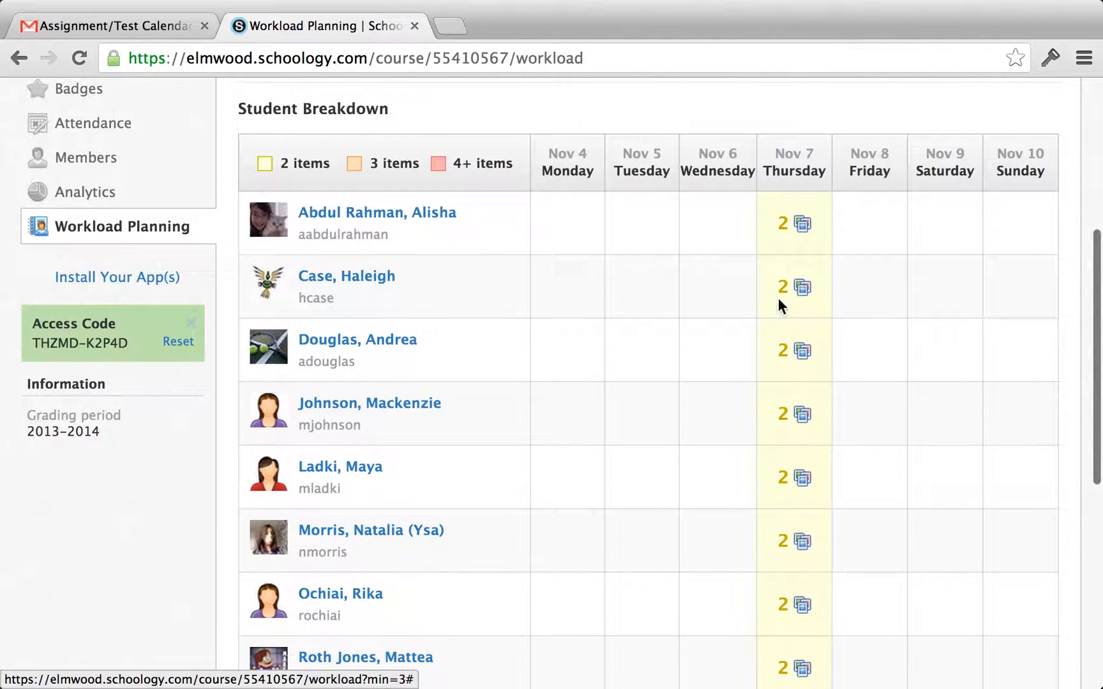
{"action": "mouse_move", "coordinate": [813, 212]}
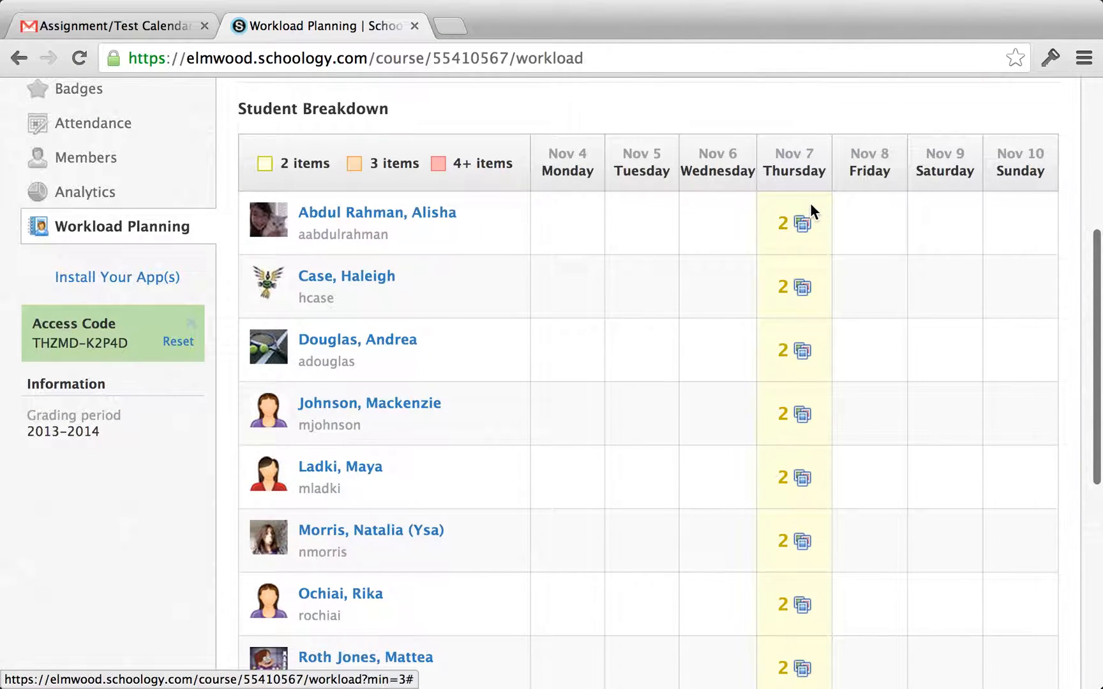
{"action": "mouse_move", "coordinate": [823, 368]}
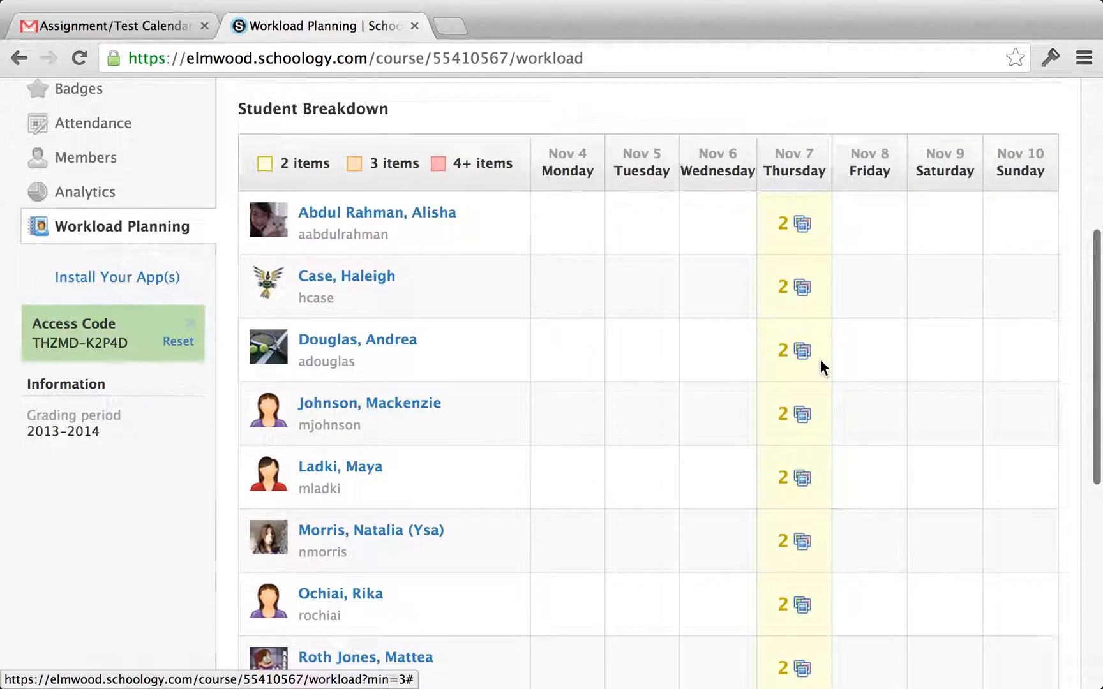
{"action": "scroll", "scroll_direction": "down", "scroll_amount": 3}
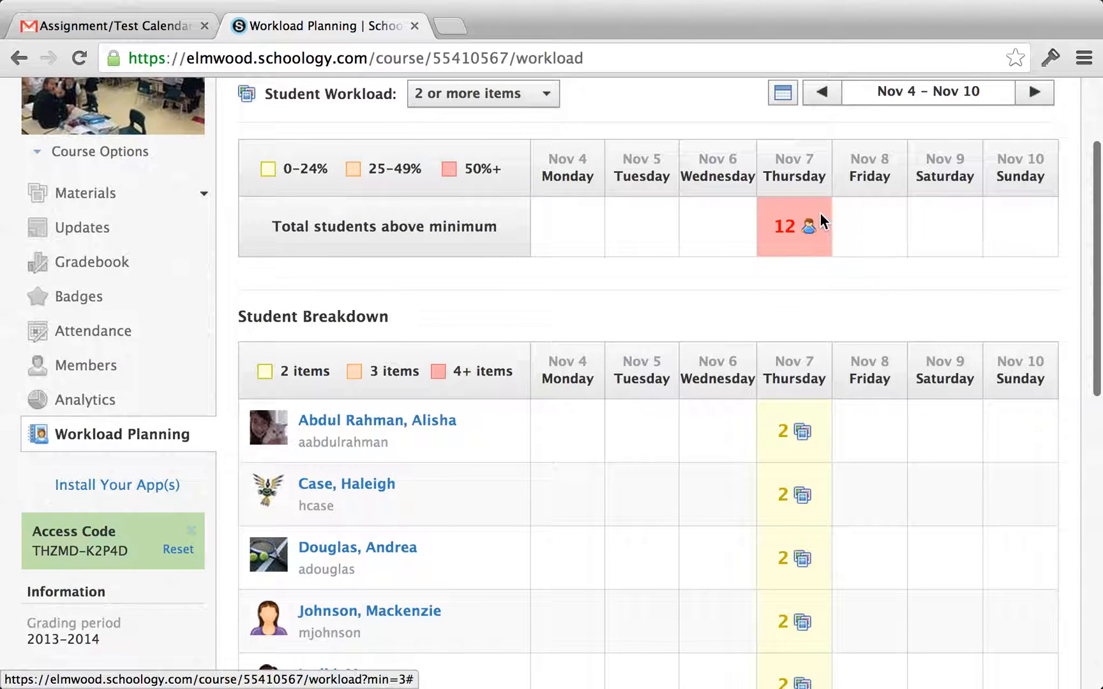
{"action": "mouse_move", "coordinate": [805, 299]}
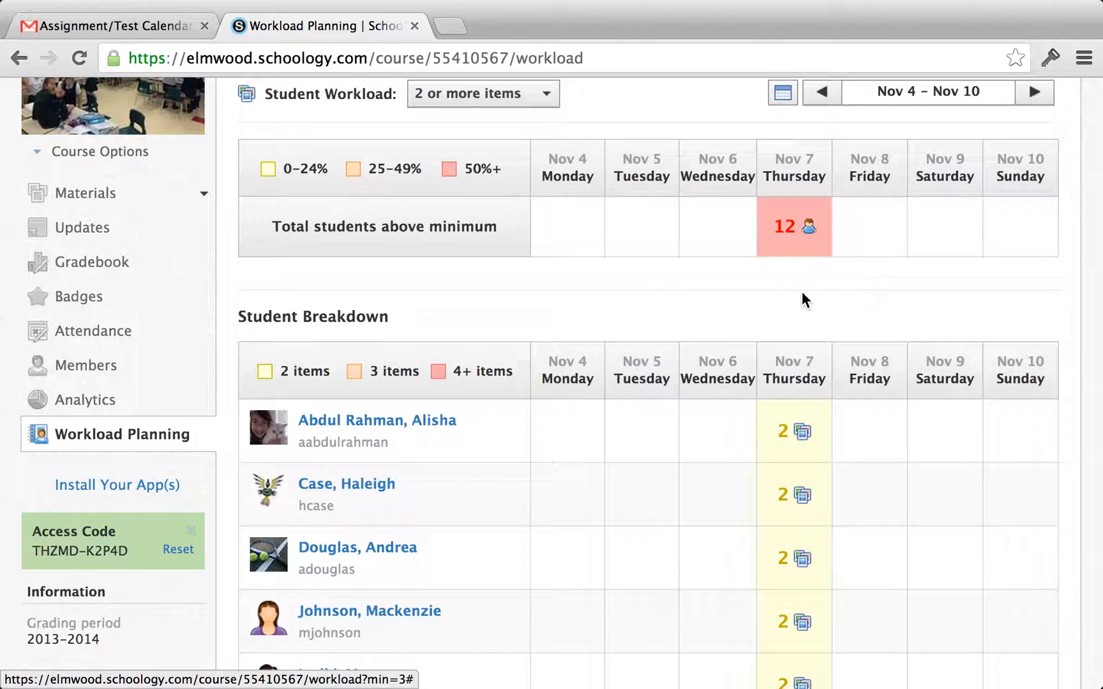
{"action": "mouse_move", "coordinate": [793, 227]}
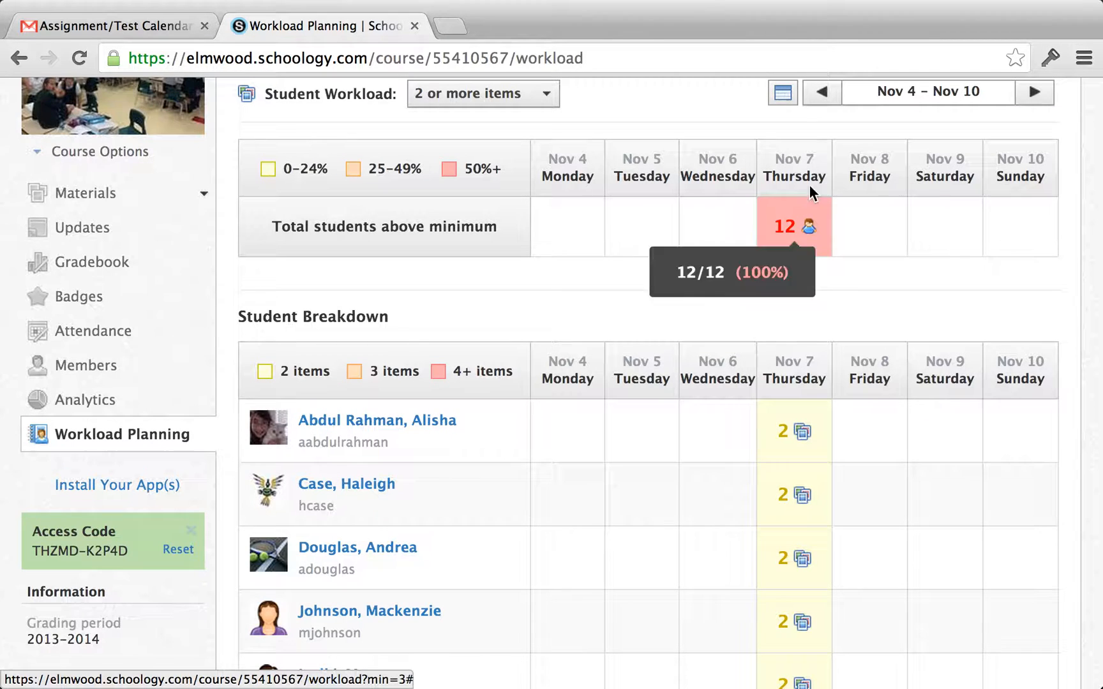
{"action": "mouse_move", "coordinate": [669, 263]}
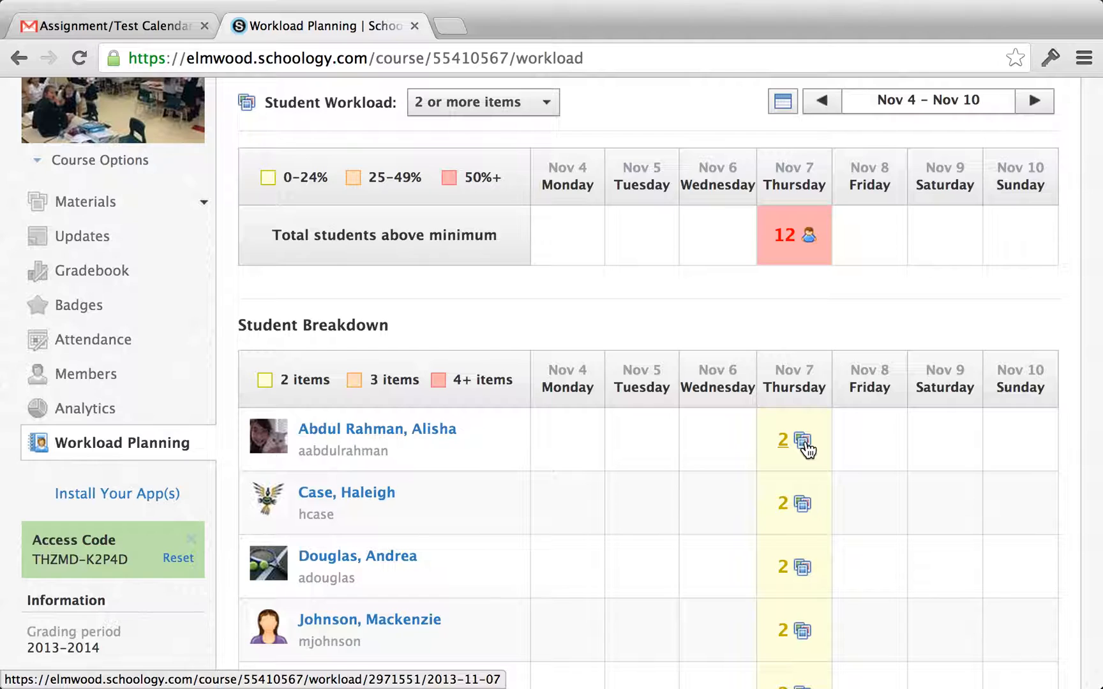
{"action": "left_click", "coordinate": [799, 441]}
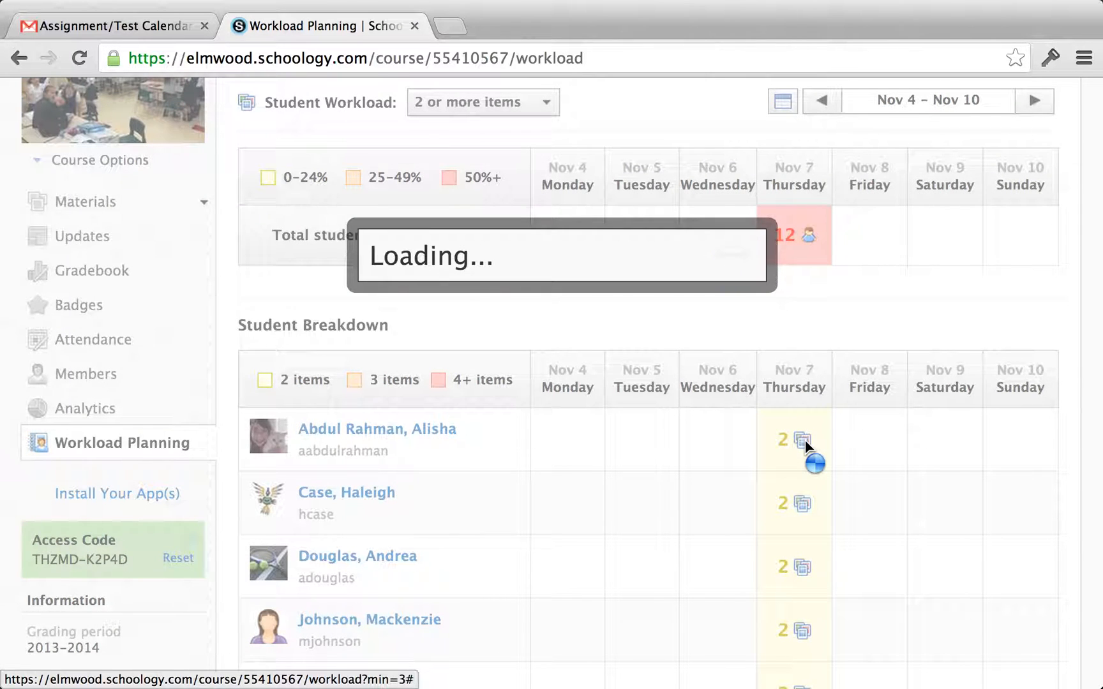
{"action": "left_click", "coordinate": [800, 439]}
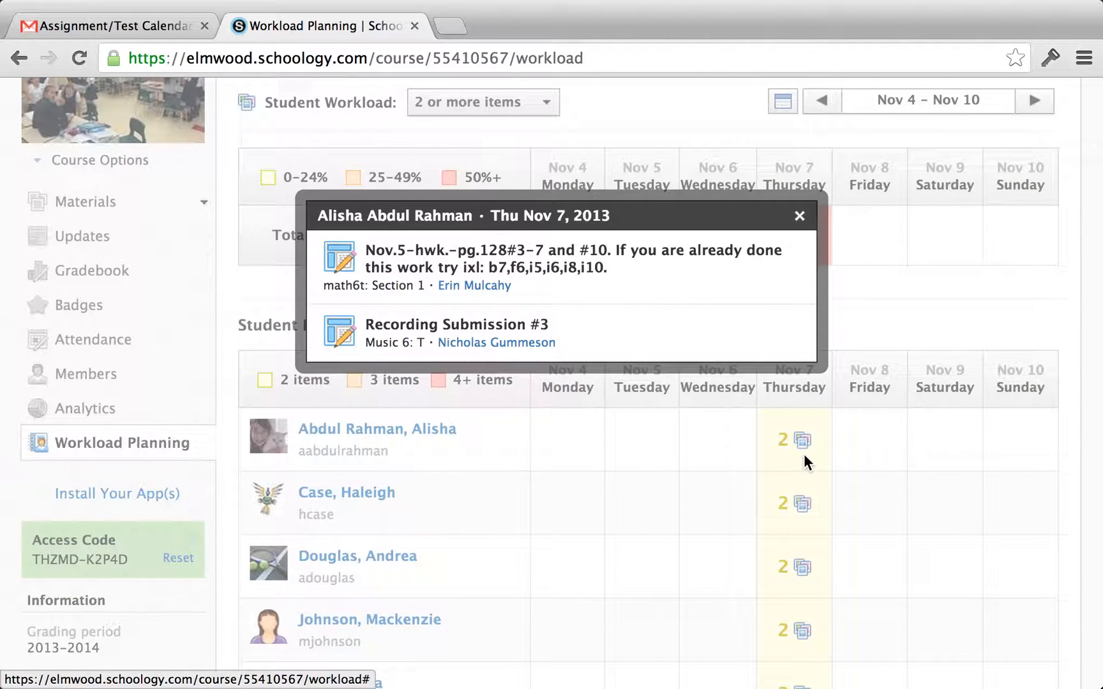
{"action": "mouse_move", "coordinate": [337, 292]}
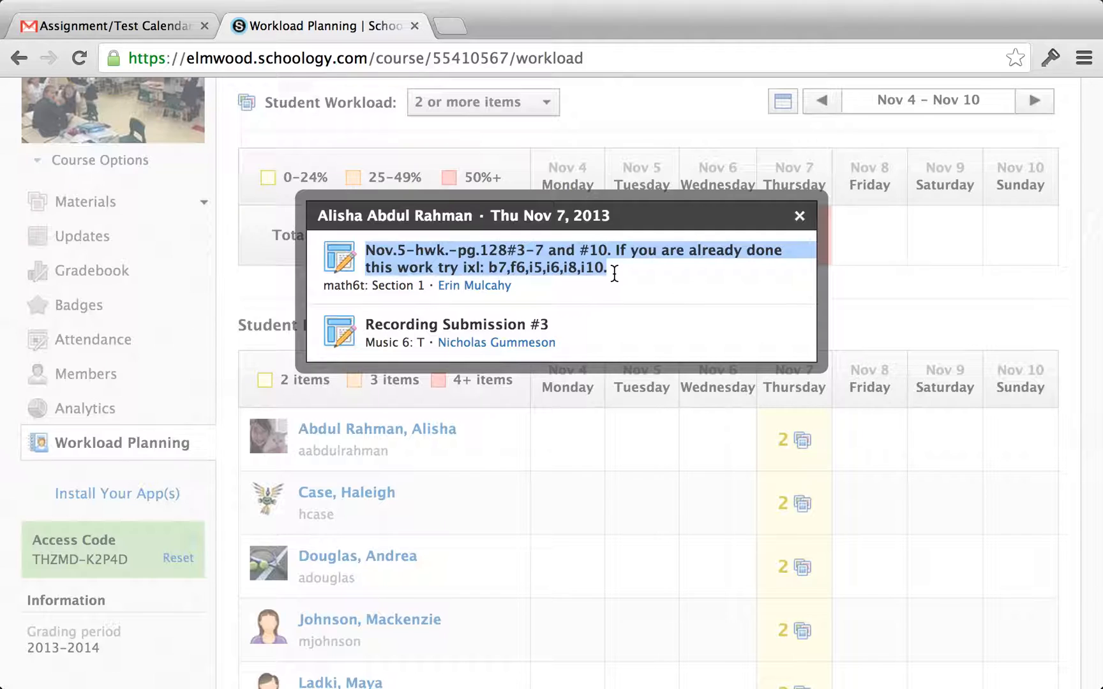
{"action": "mouse_move", "coordinate": [366, 330]}
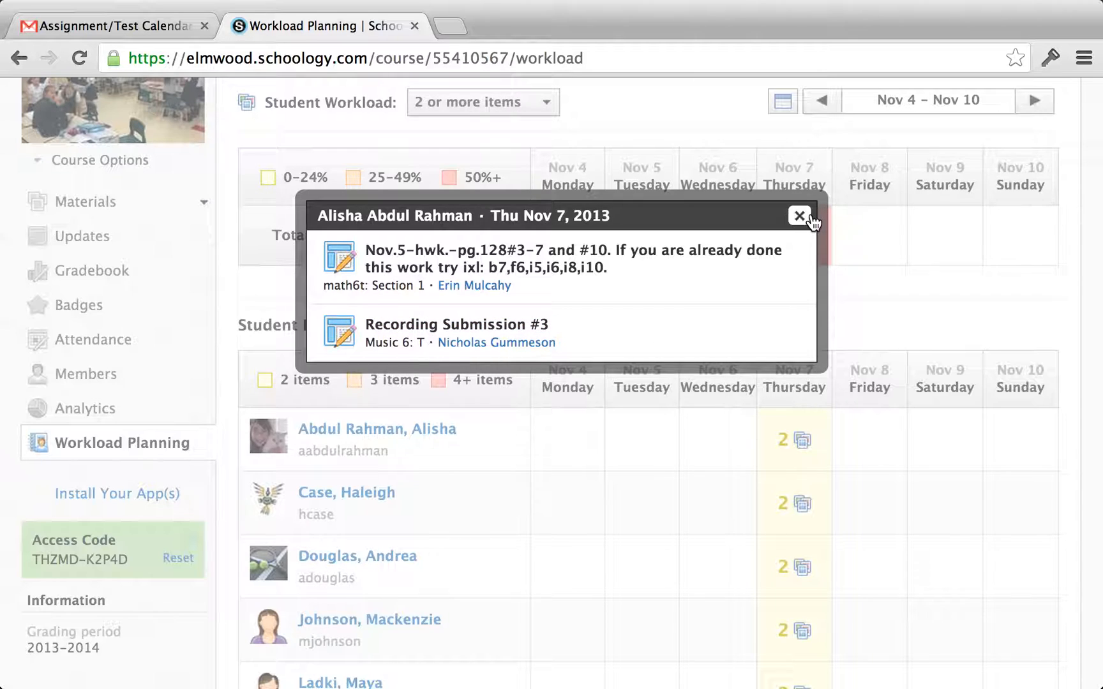
{"action": "mouse_move", "coordinate": [675, 257]}
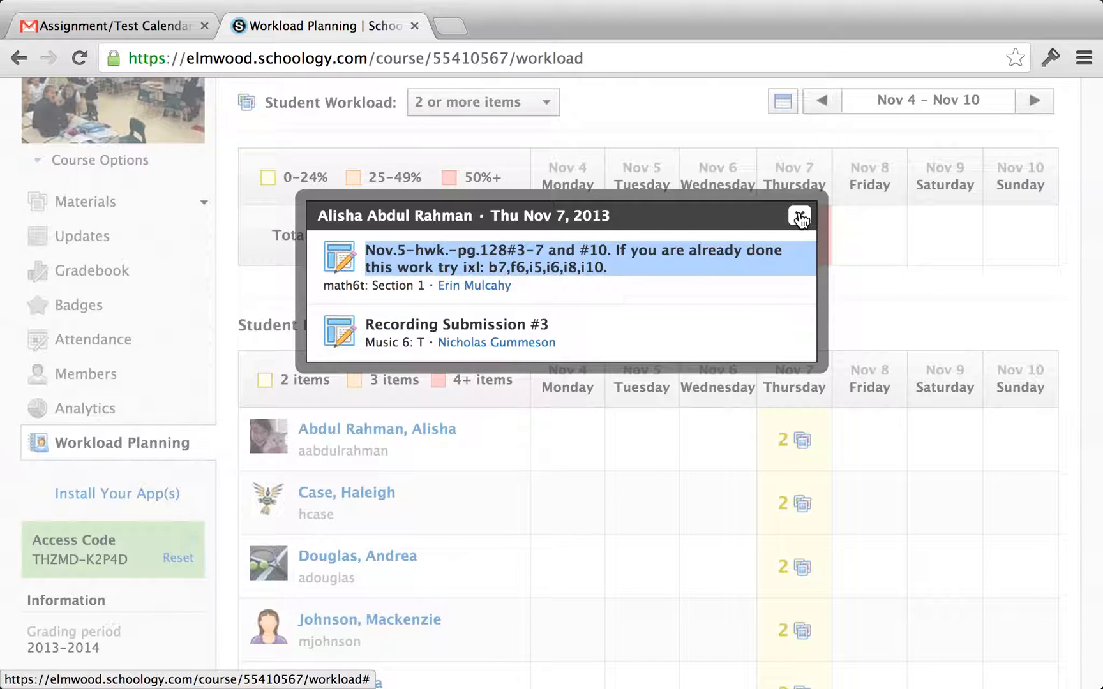
{"action": "left_click", "coordinate": [799, 216]}
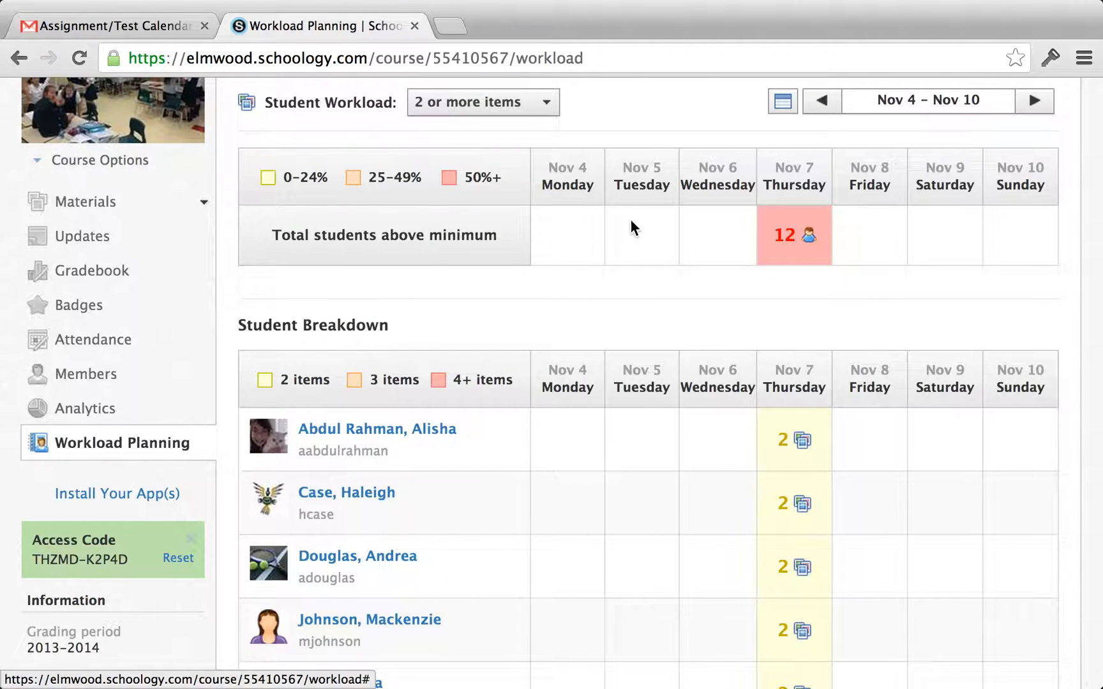
{"action": "left_click", "coordinate": [88, 201]}
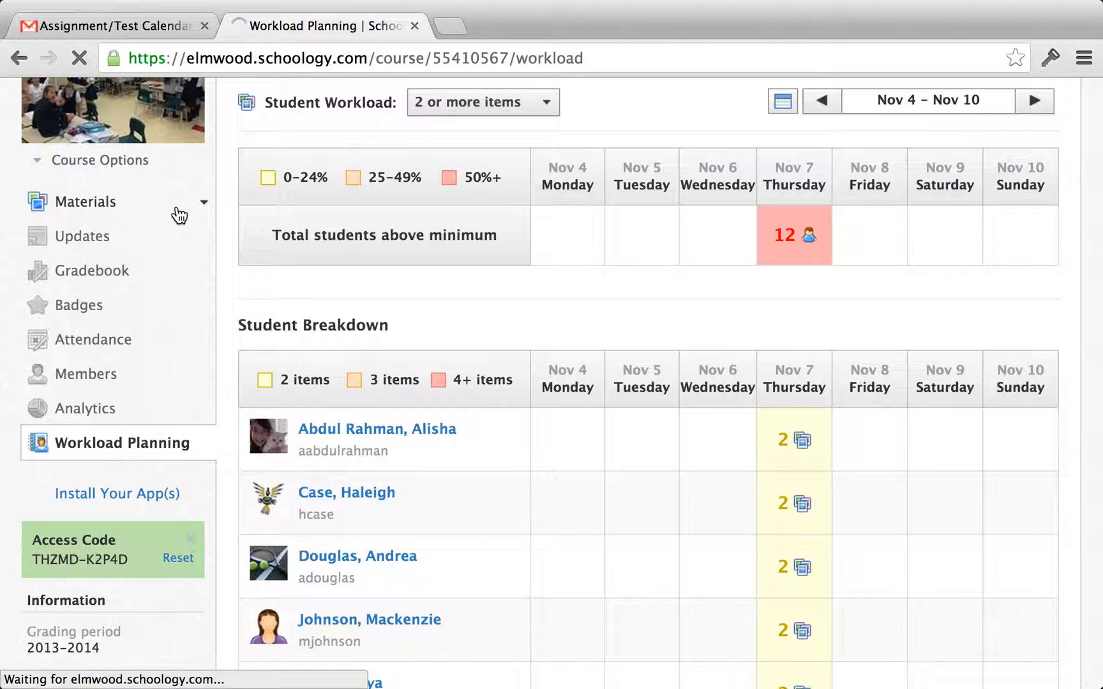
Go to course Materials and open the Unit 2 – 3D Design folder.
{"action": "left_click", "coordinate": [88, 202]}
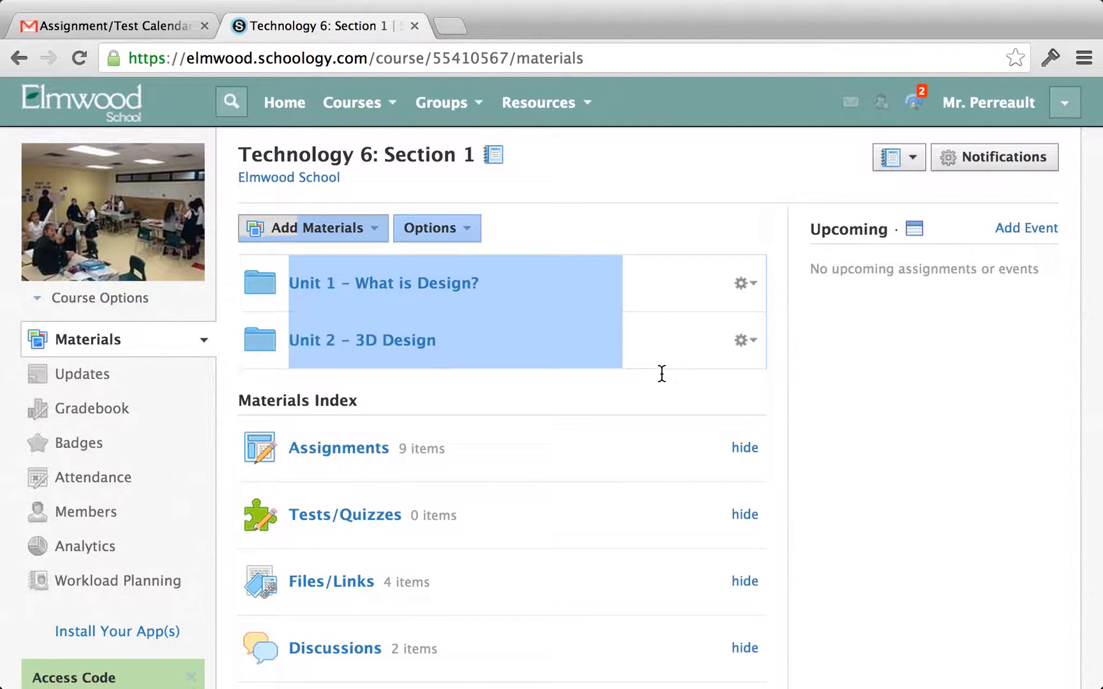
{"action": "left_click", "coordinate": [362, 339]}
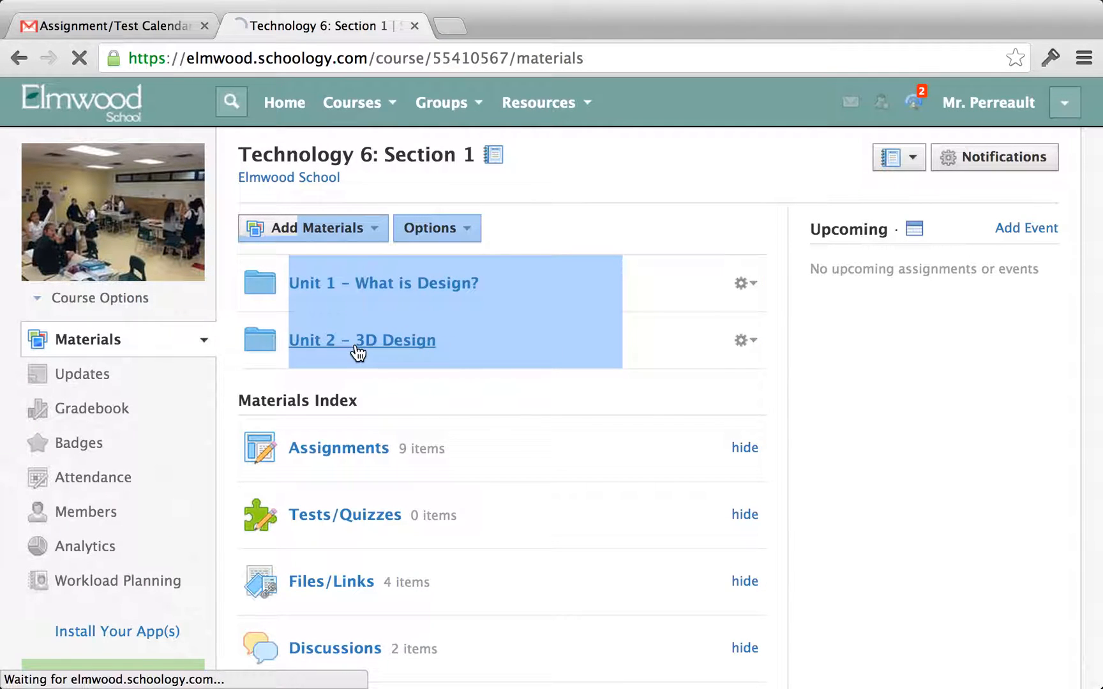
{"action": "left_click", "coordinate": [363, 340]}
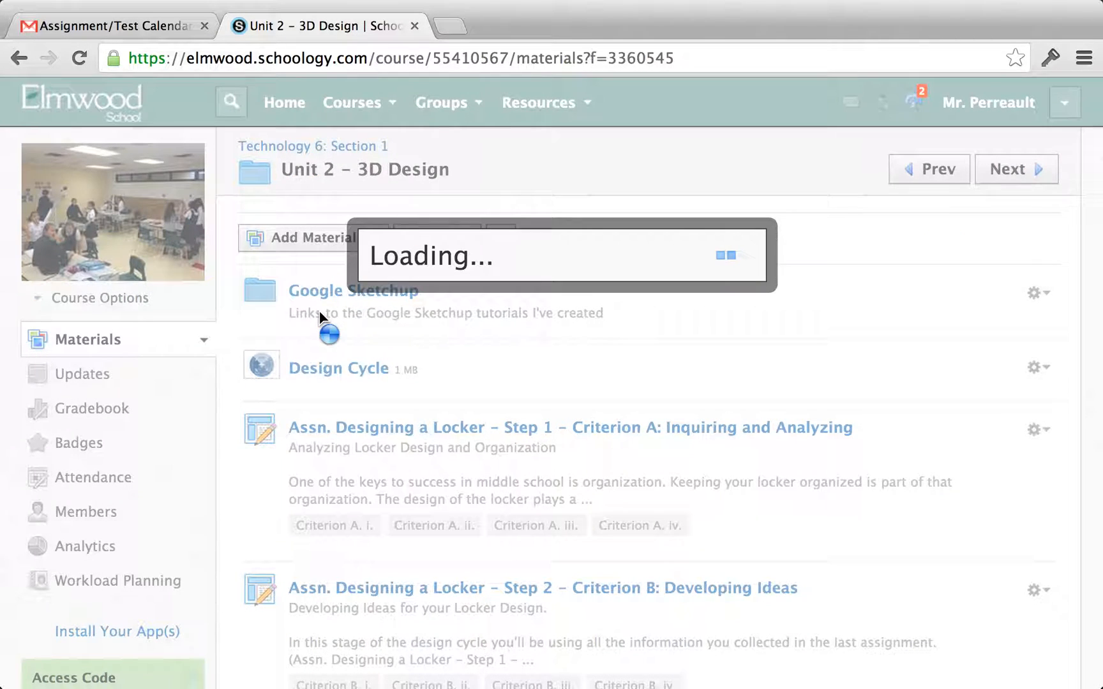
Create assignment 'Test: Unit 2 test' due November 8, 2013 at 11:59PM.
{"action": "type", "text": "TEST"}
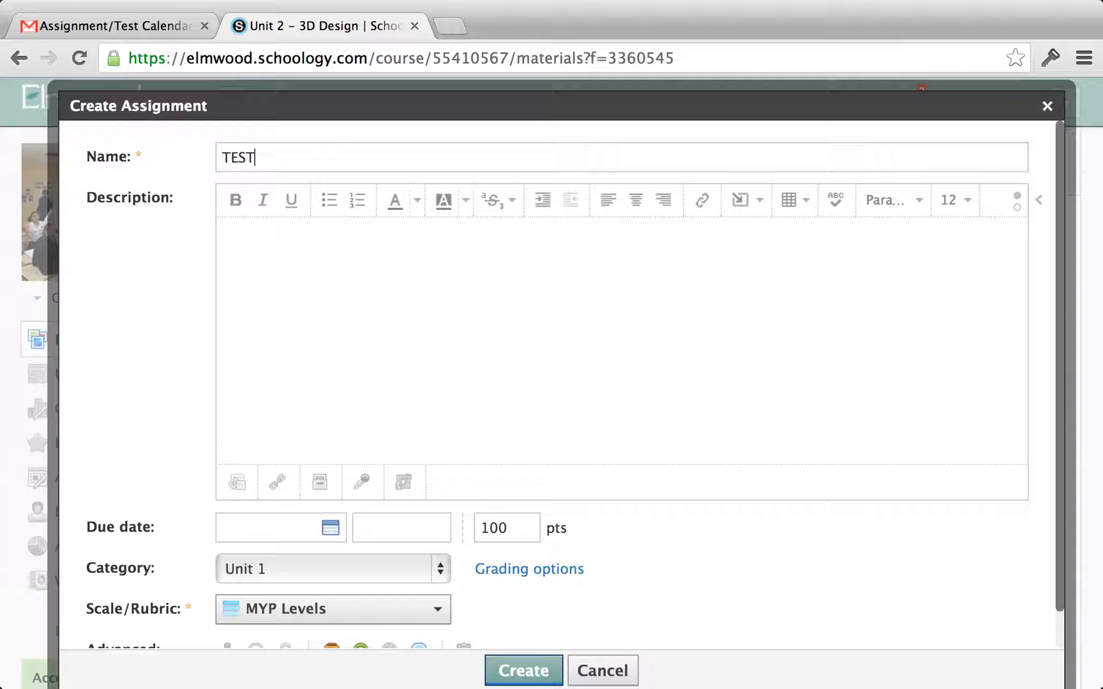
{"action": "type", "text": "Test:"}
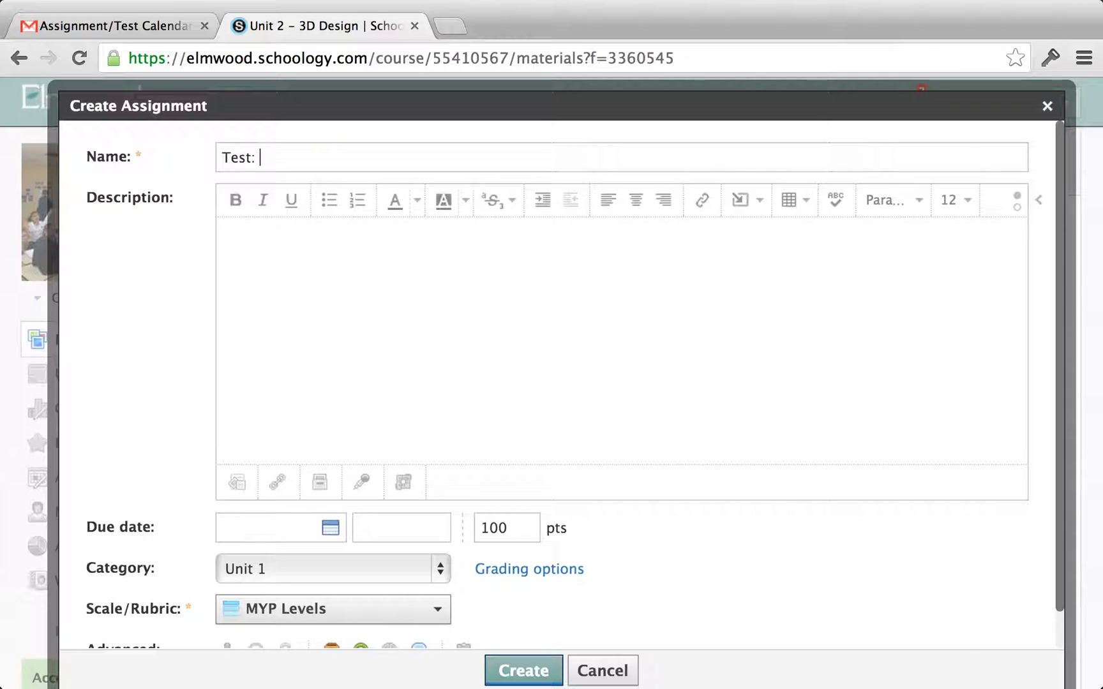
{"action": "type", "text": "whatever..."}
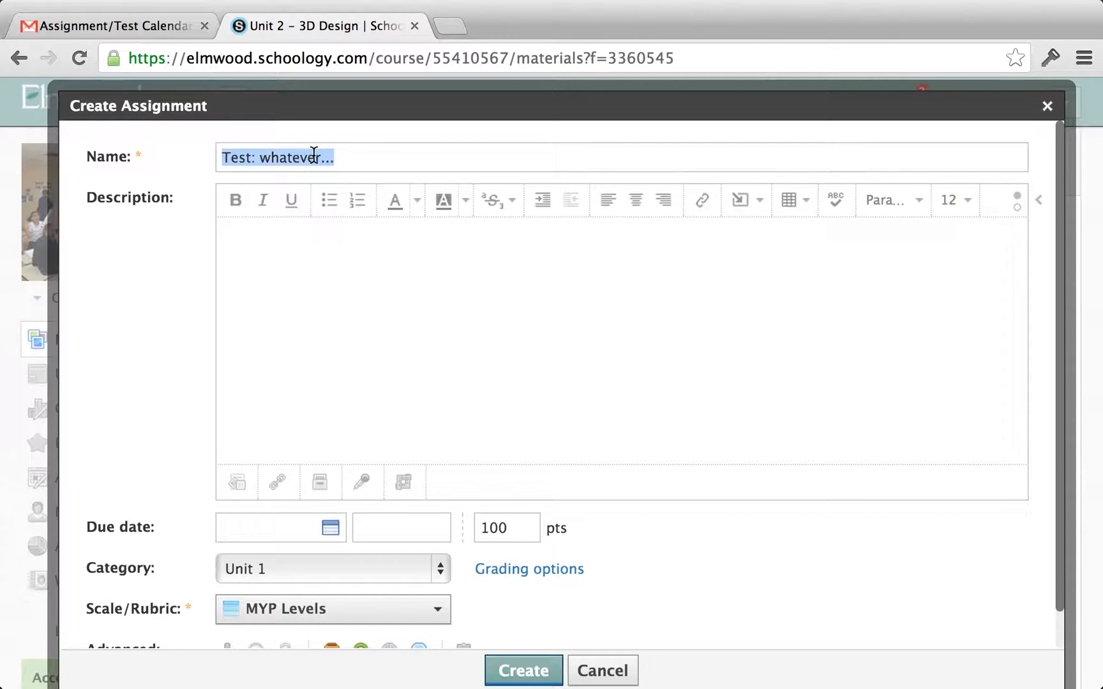
{"action": "left_click", "coordinate": [341, 157]}
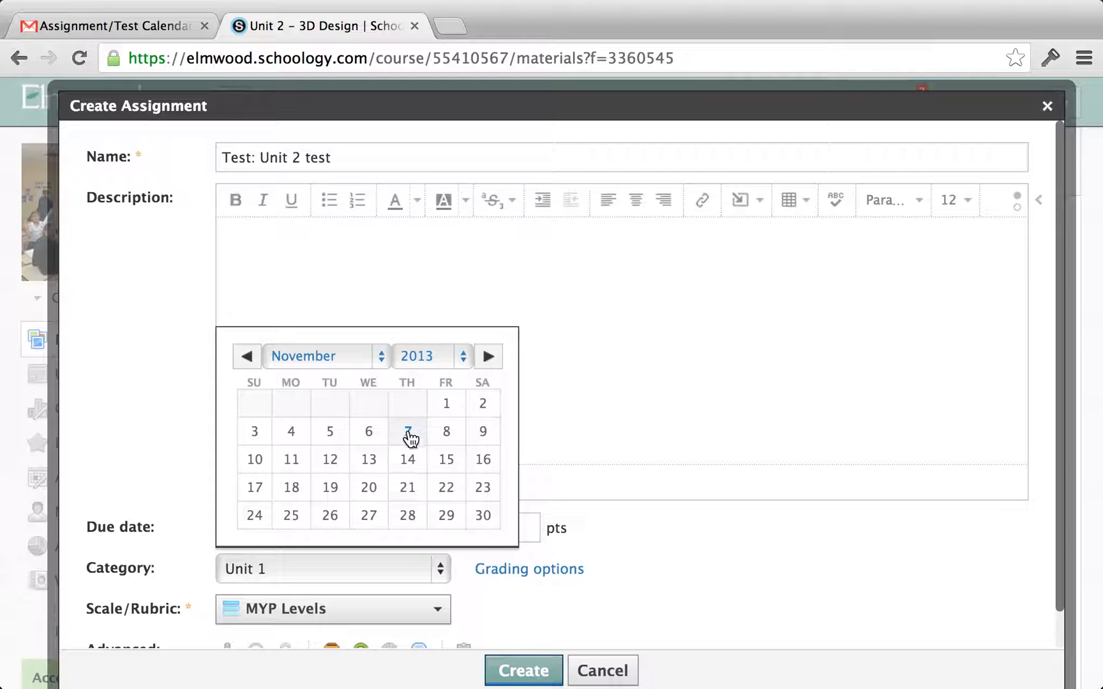
{"action": "left_click", "coordinate": [407, 431]}
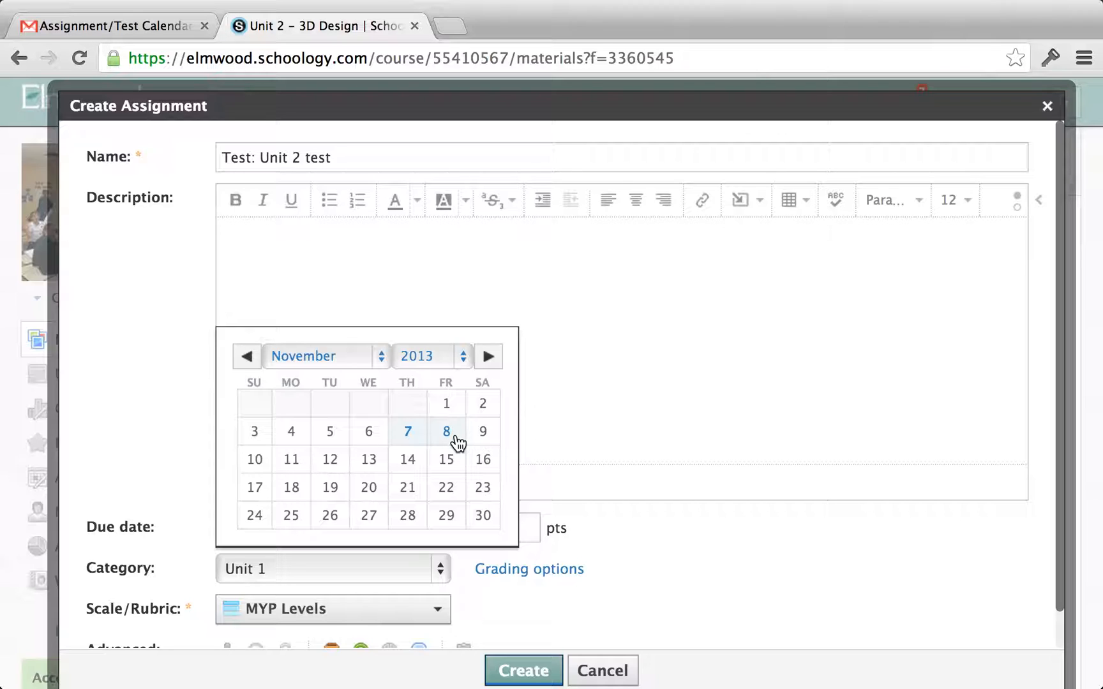
{"action": "mouse_move", "coordinate": [435, 436]}
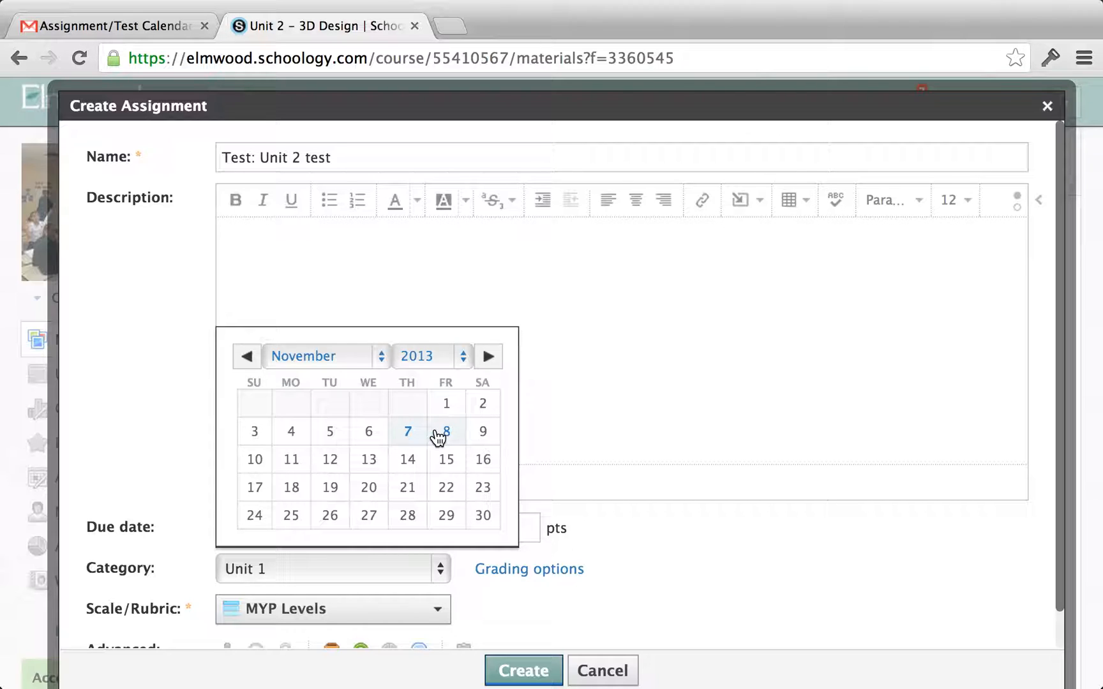
{"action": "mouse_move", "coordinate": [445, 432]}
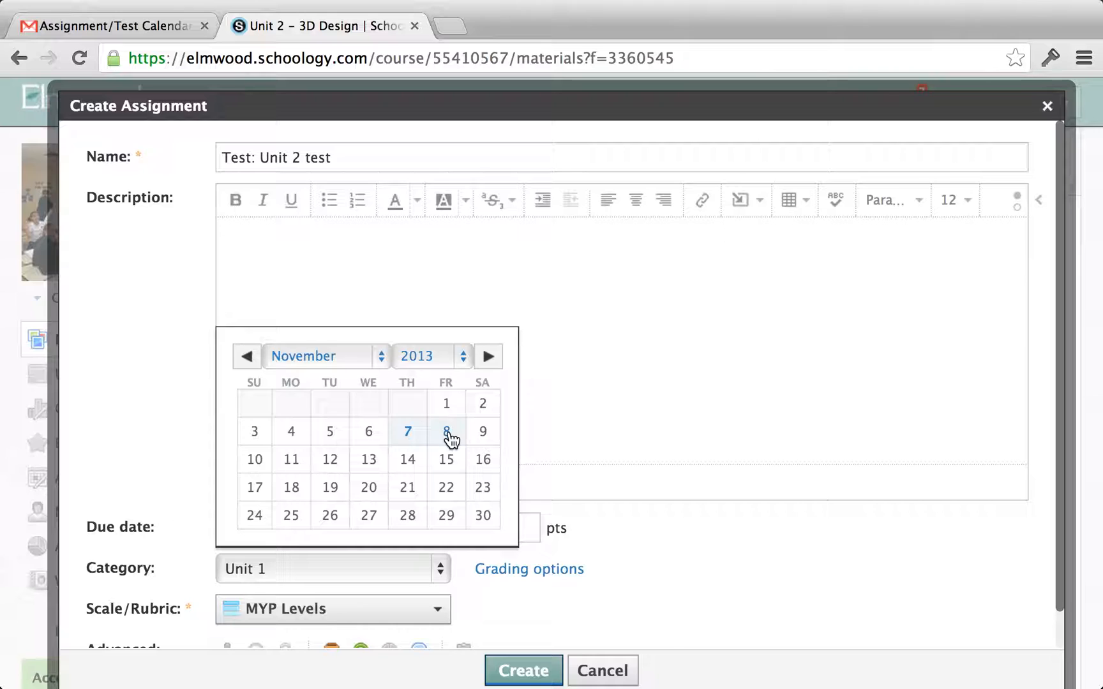
{"action": "left_click", "coordinate": [445, 431]}
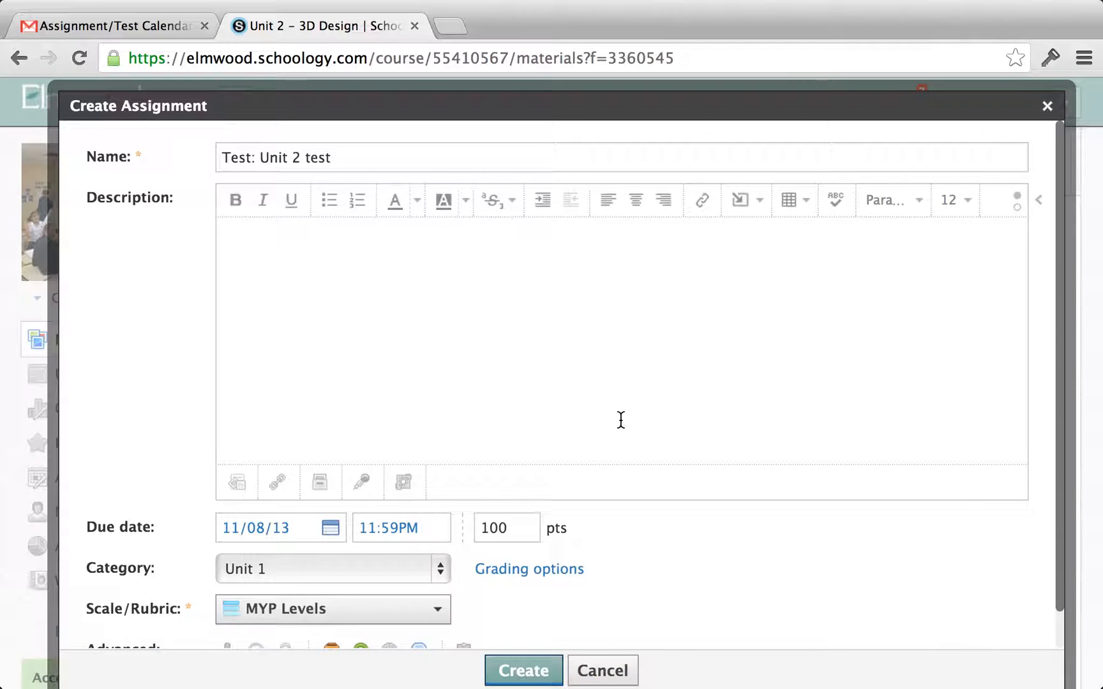
{"action": "left_click", "coordinate": [522, 669]}
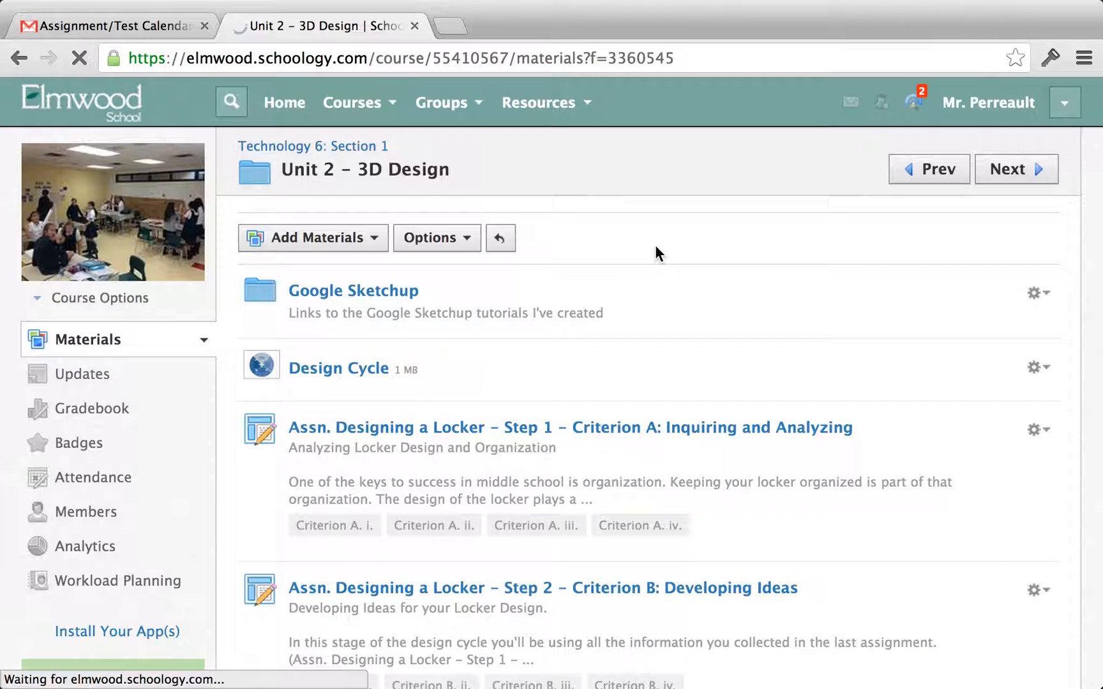
Reopen Workload Planning with the Student Workload threshold at 2 or more items.
{"action": "left_click", "coordinate": [120, 580]}
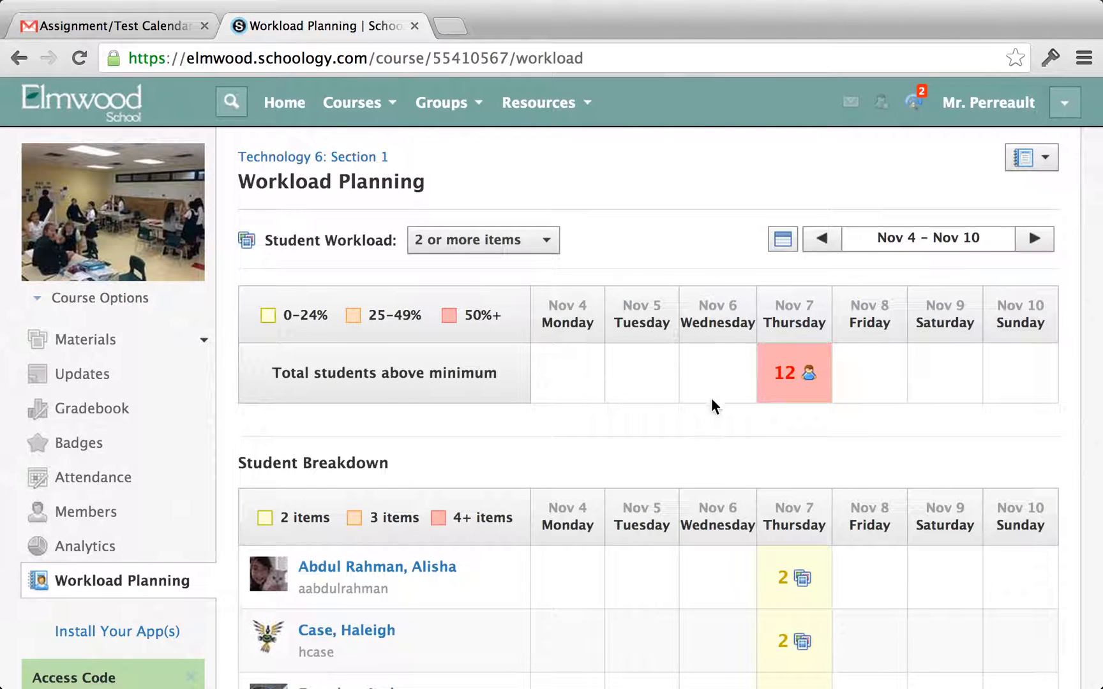
{"action": "mouse_move", "coordinate": [351, 345]}
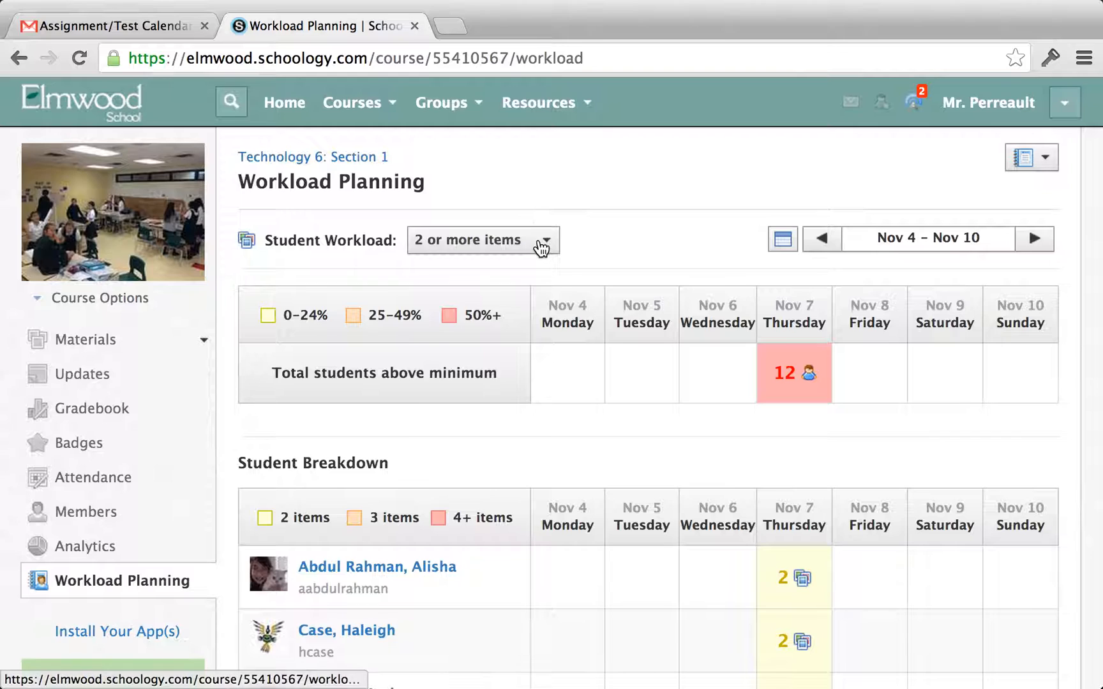
{"action": "left_click", "coordinate": [483, 240]}
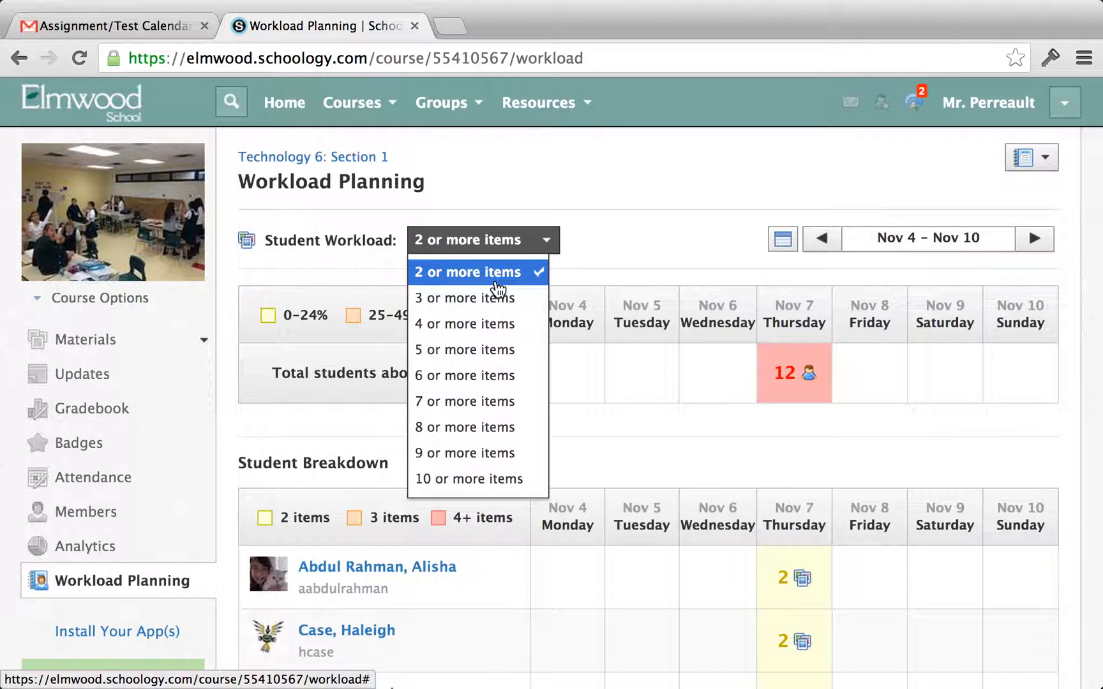
{"action": "mouse_move", "coordinate": [512, 274]}
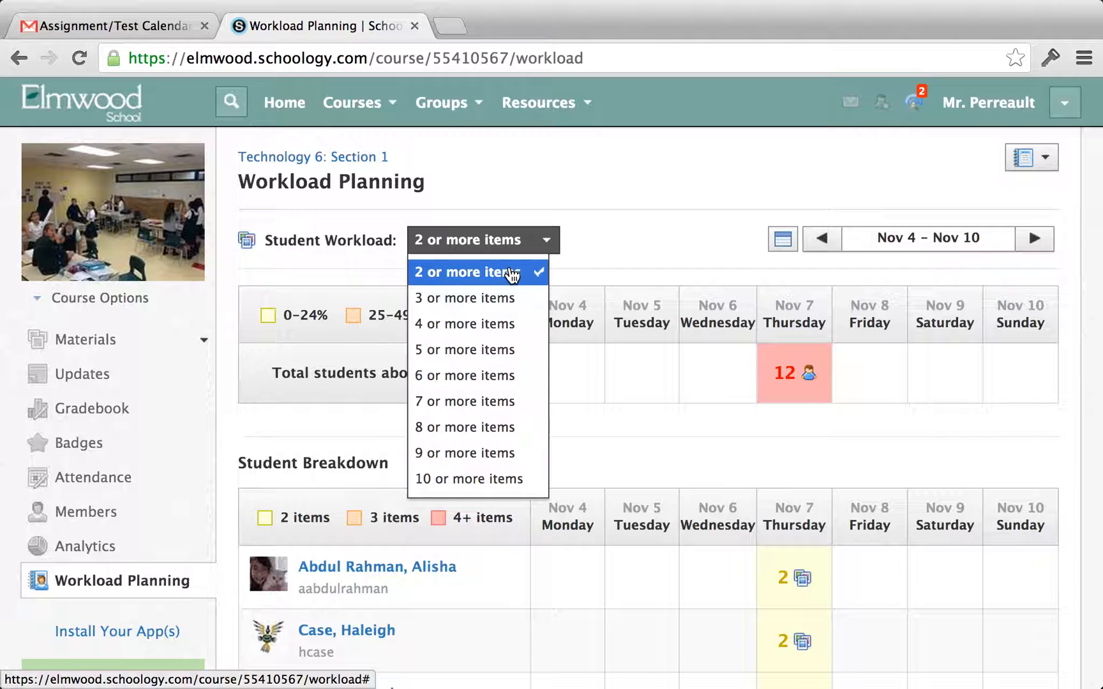
{"action": "left_click", "coordinate": [478, 273]}
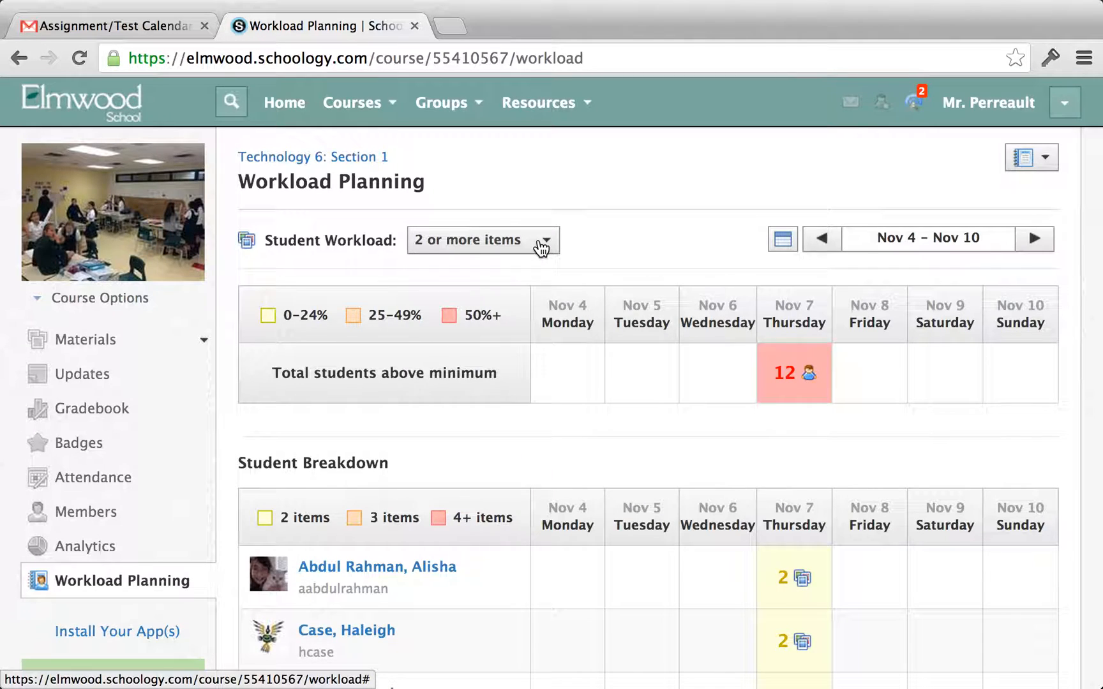
{"action": "left_click", "coordinate": [481, 240]}
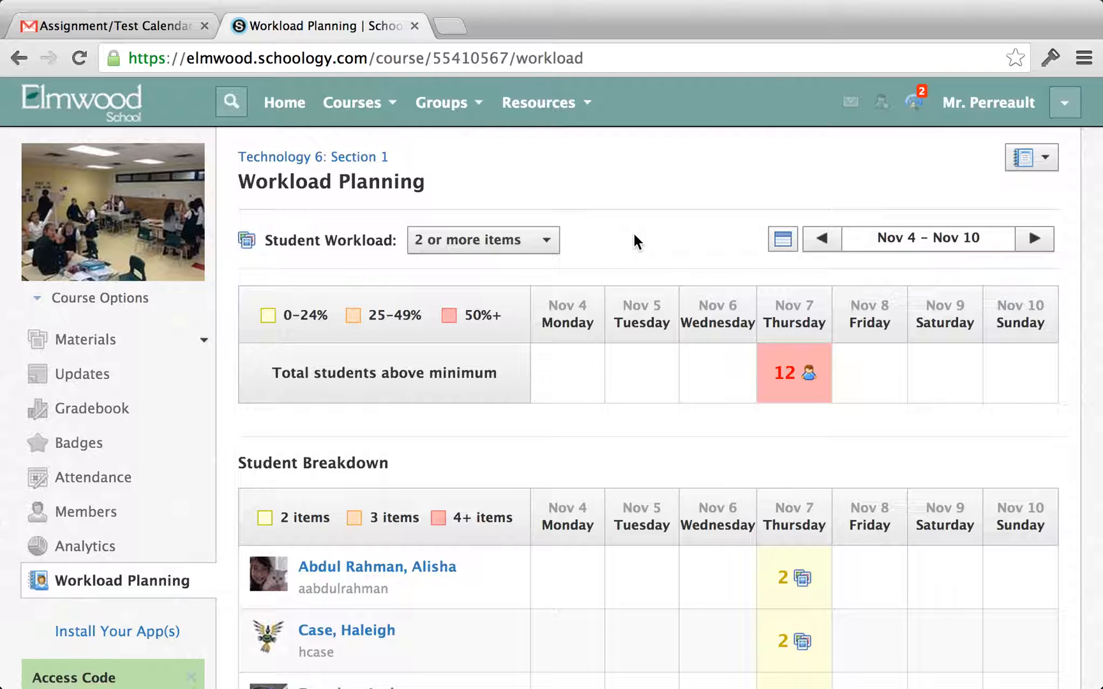
Move the planner forward to Nov 11 – Nov 17 and scroll the breakdown.
{"action": "scroll", "scroll_direction": "down", "scroll_amount": 3}
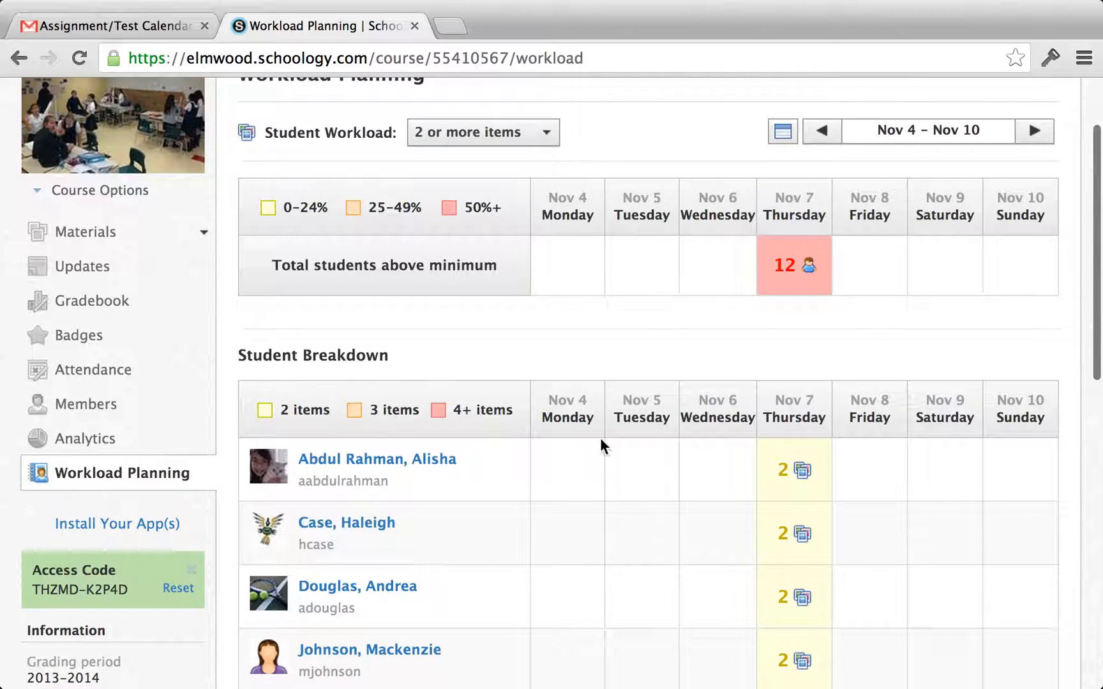
{"action": "mouse_move", "coordinate": [700, 561]}
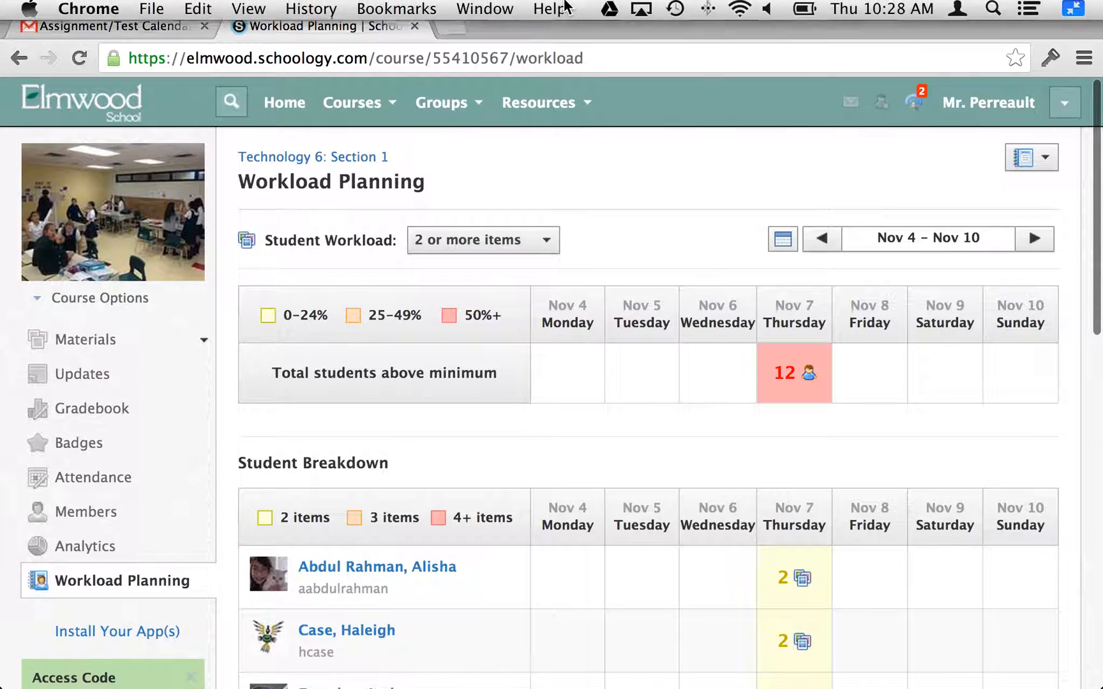
{"action": "left_click", "coordinate": [1034, 238]}
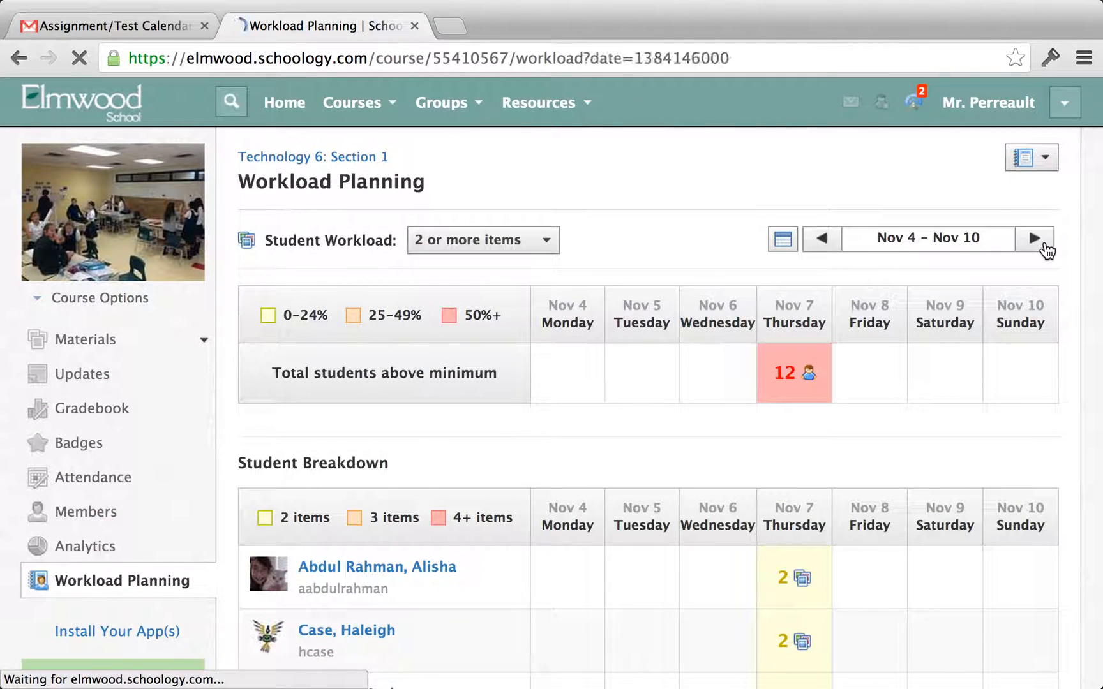
{"action": "left_click", "coordinate": [1034, 239]}
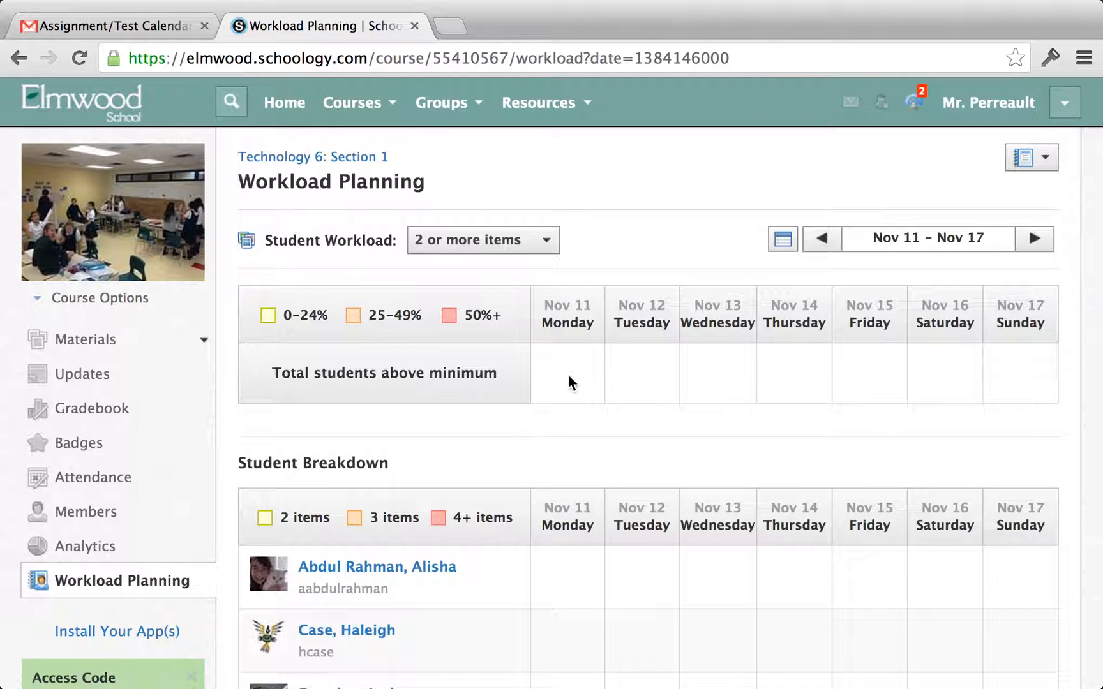
{"action": "scroll", "scroll_direction": "down", "scroll_amount": 3}
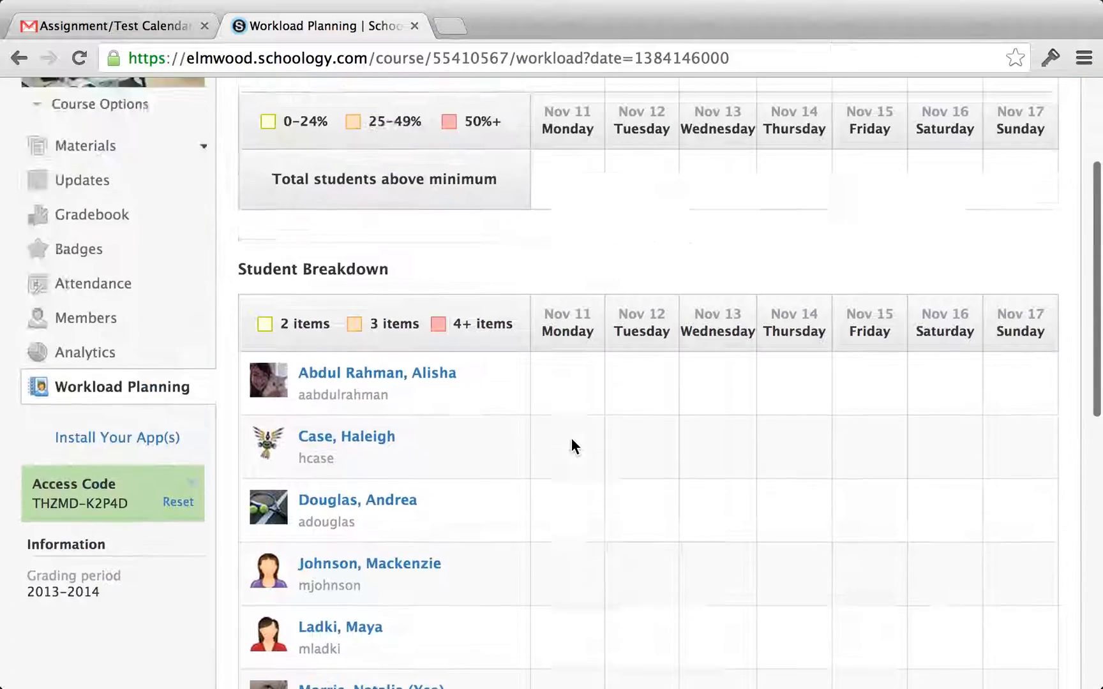